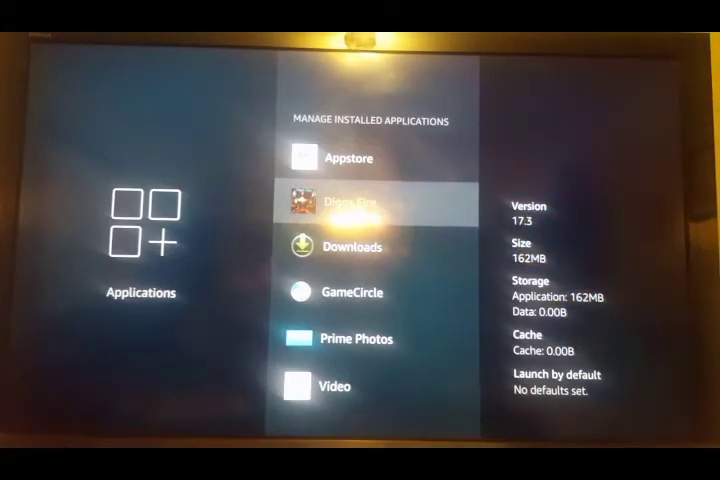
Step: Clear Diggs Fire's stored data from its Fire TV application options
click(355, 203)
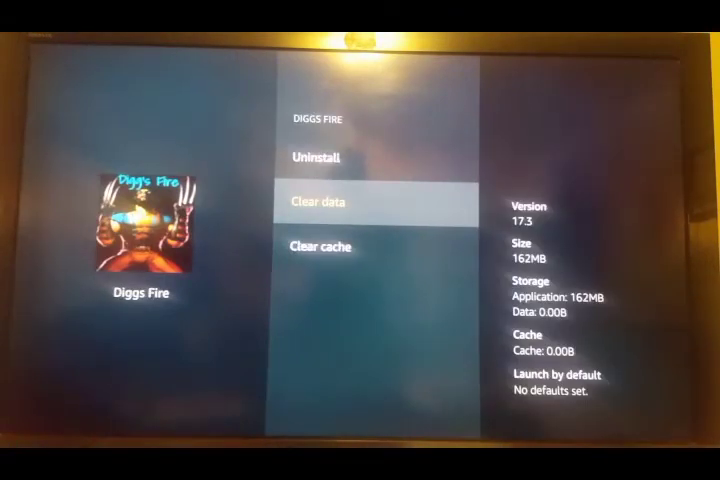
key(Down)
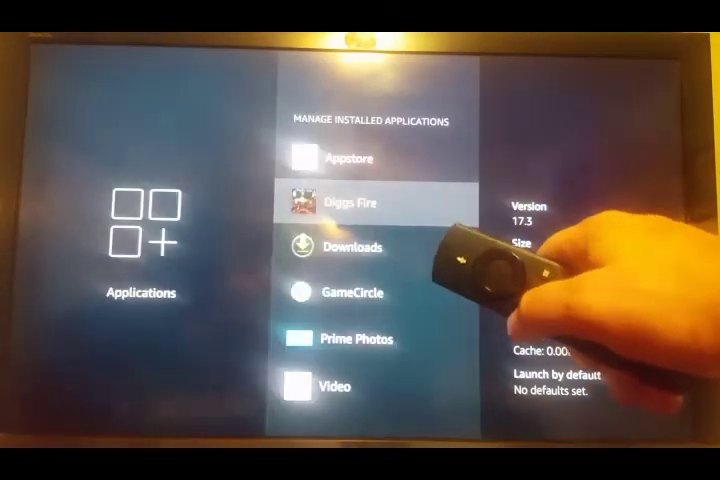
click(355, 203)
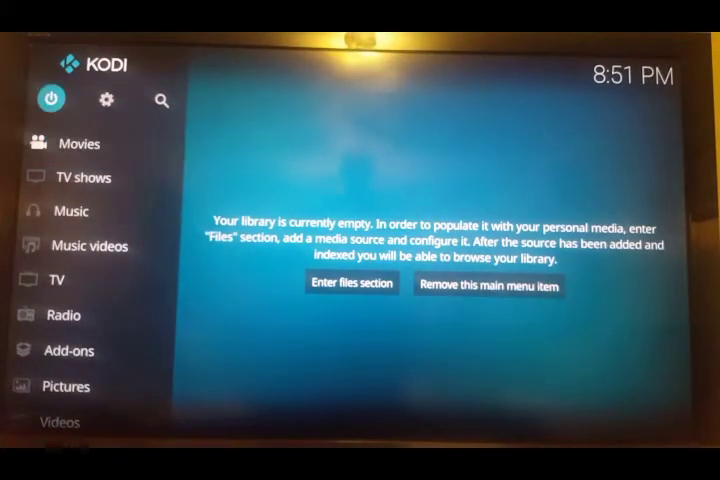
mouse_move(106, 100)
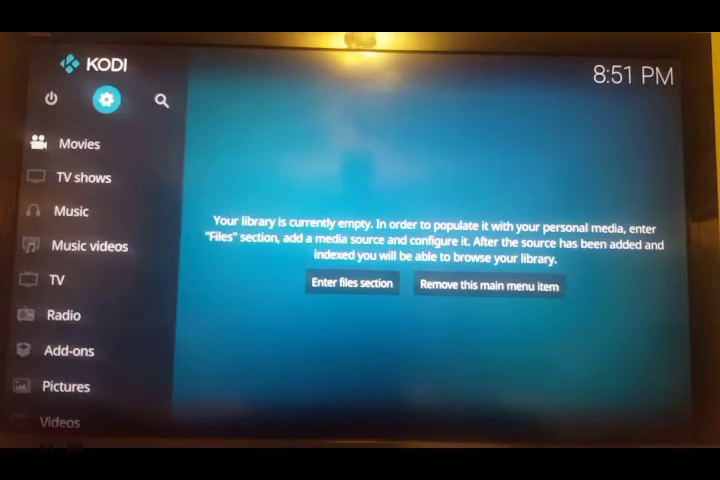
Step: Allow Unknown sources under Kodi's System add-on settings and reach File manager
click(107, 100)
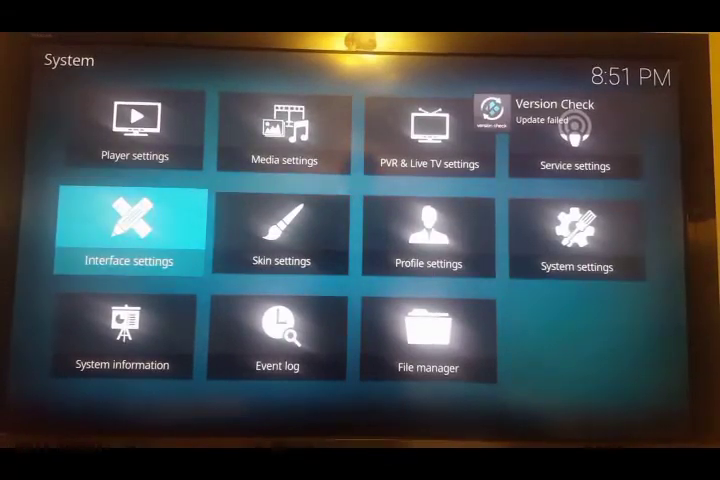
click(128, 230)
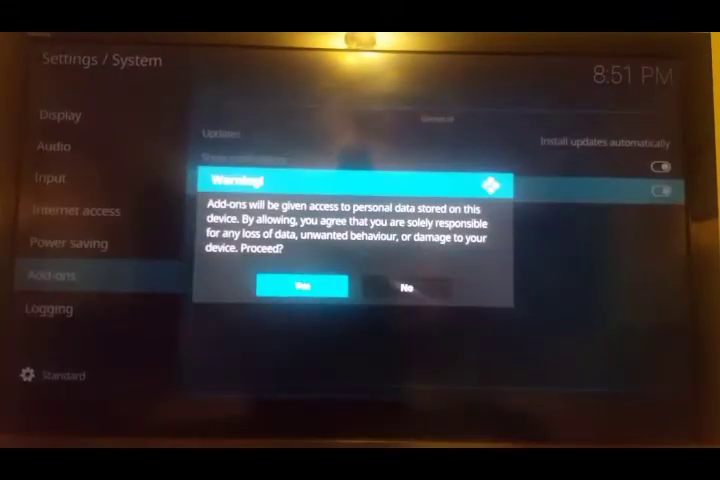
click(301, 286)
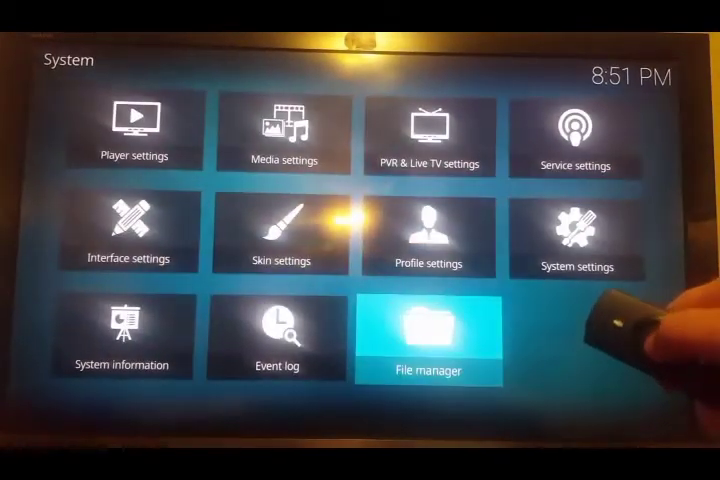
click(429, 341)
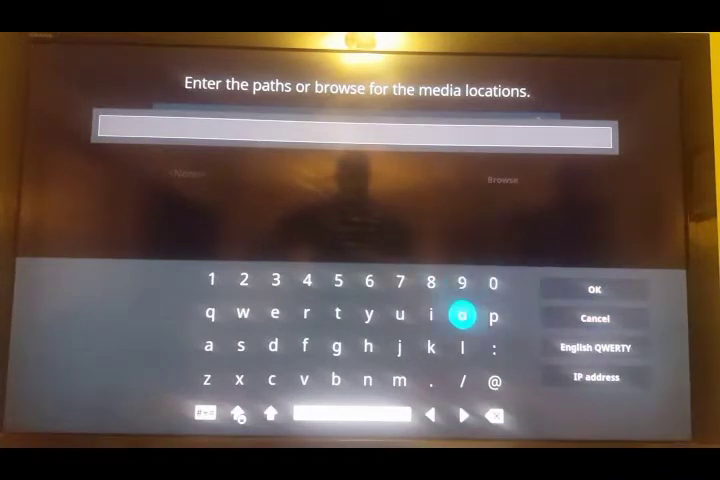
click(337, 313)
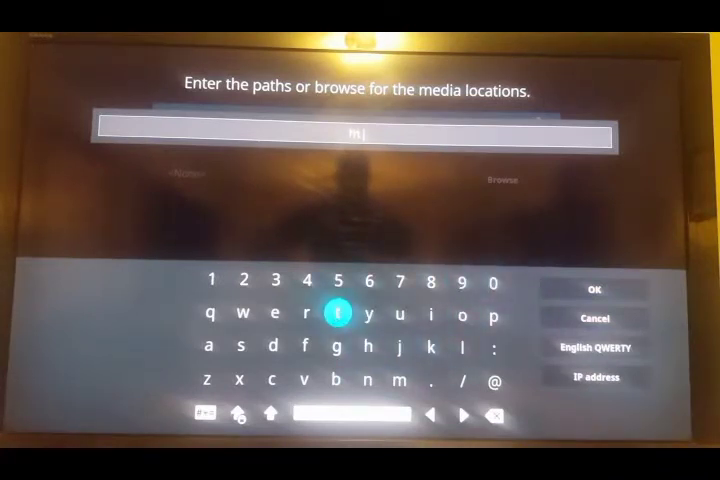
click(489, 348)
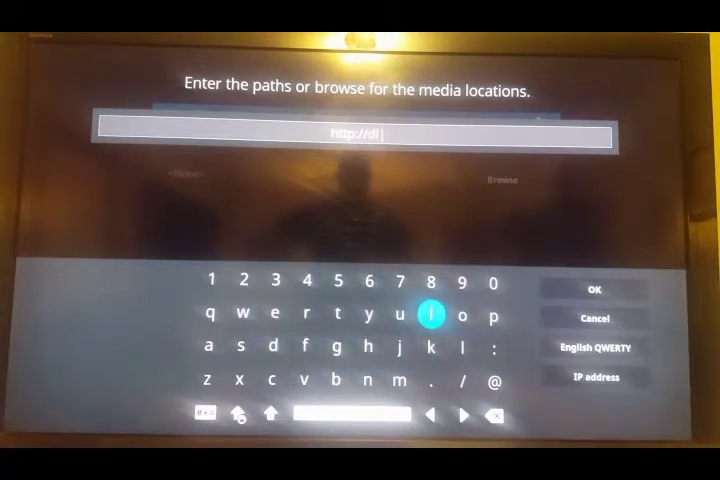
click(274, 343)
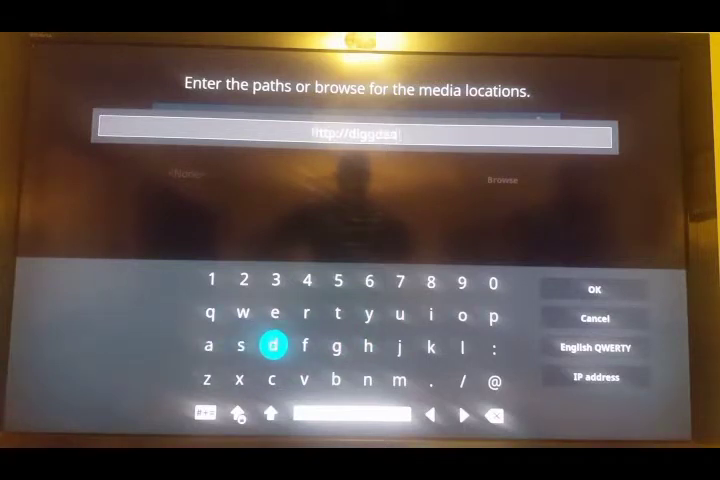
click(400, 381)
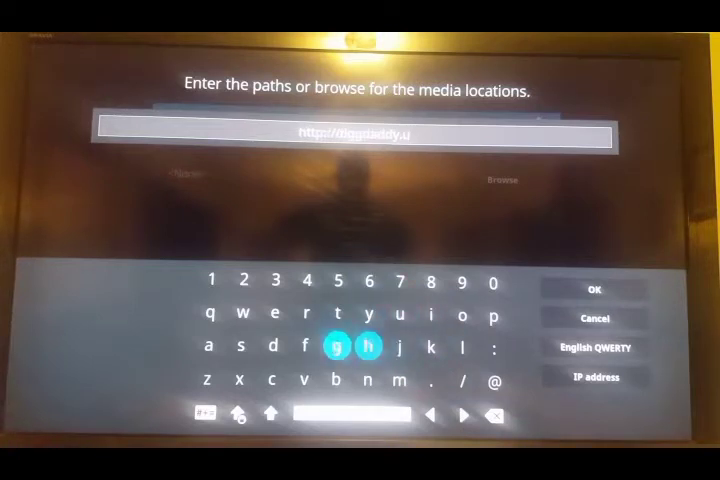
click(371, 381)
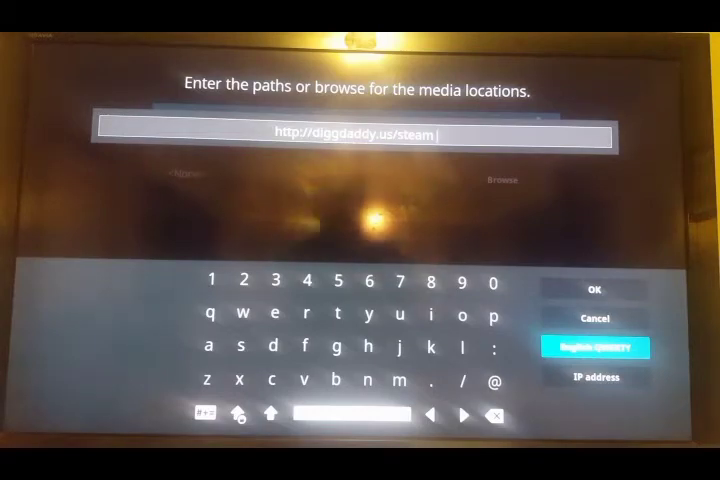
click(595, 289)
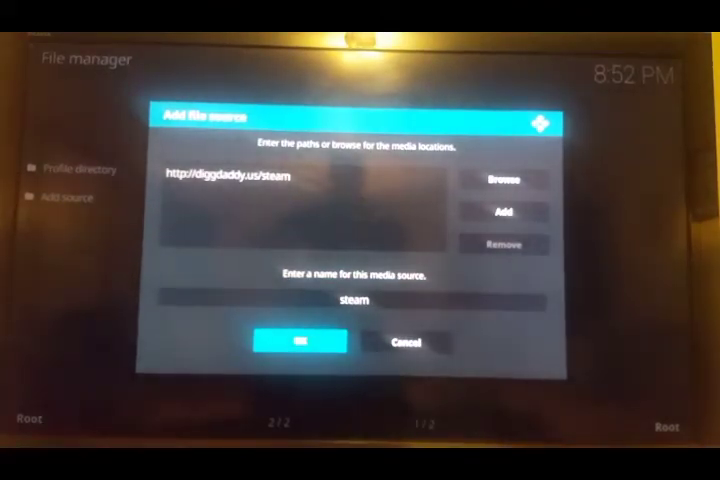
click(298, 341)
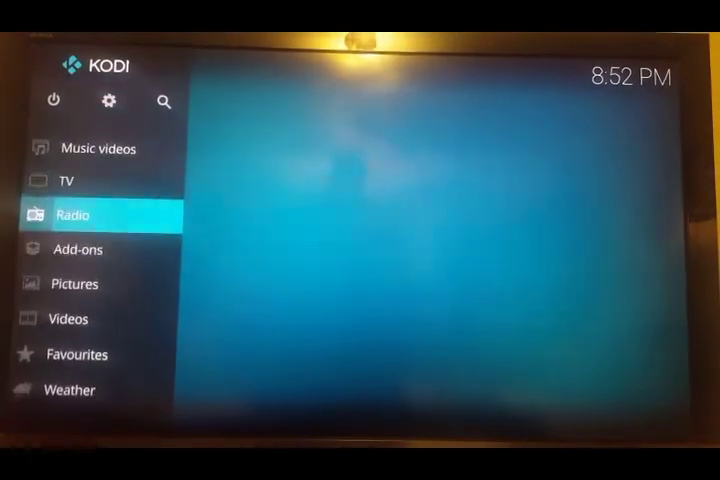
Step: Install the steam add-on from its zip file via the add-on browser
click(78, 246)
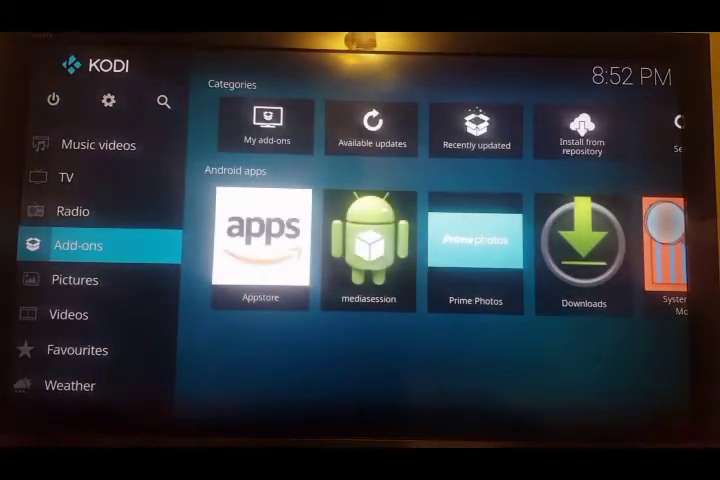
click(78, 245)
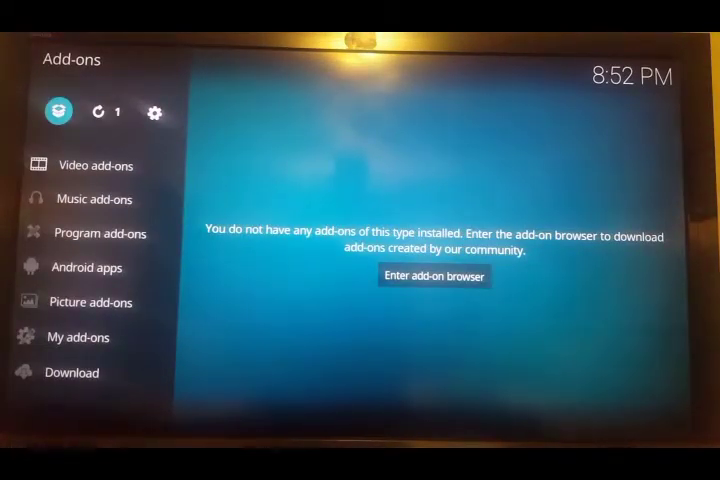
click(434, 276)
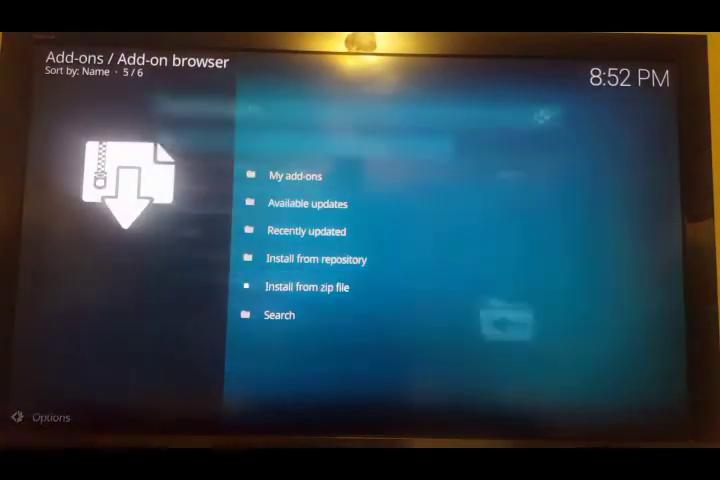
click(310, 287)
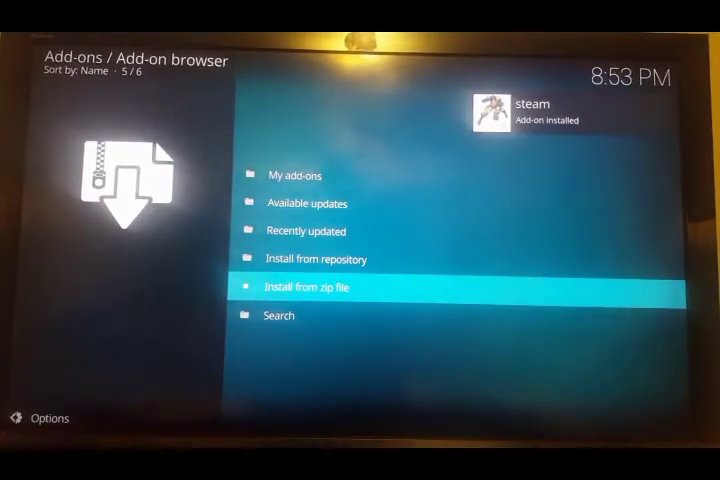
key(Up)
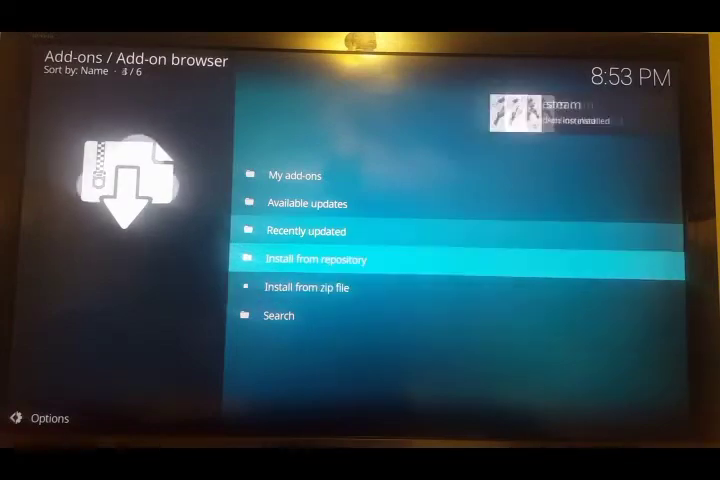
Step: Launch steam from My add-ons > Program add-ons to reach the Diggdaddysteam 3.1 folder
click(296, 174)
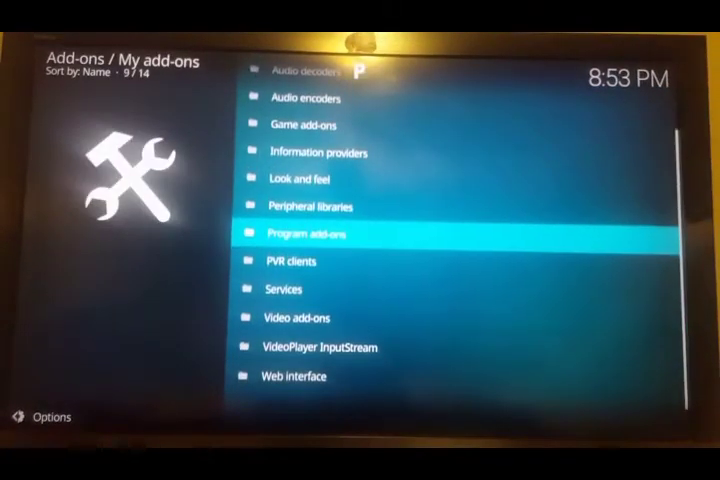
click(307, 233)
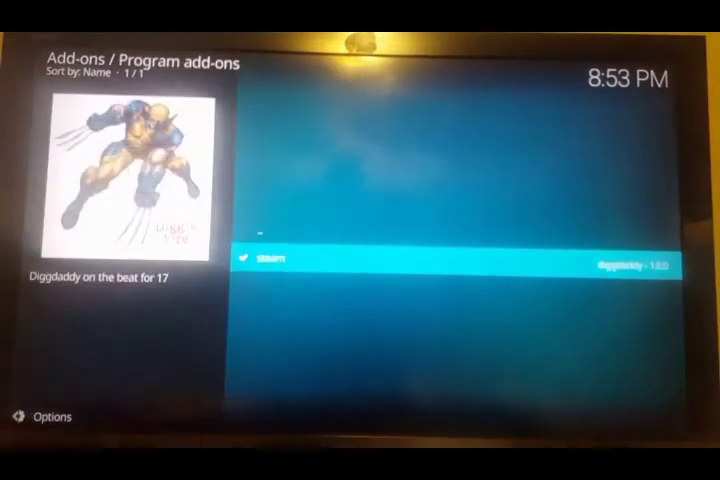
click(270, 258)
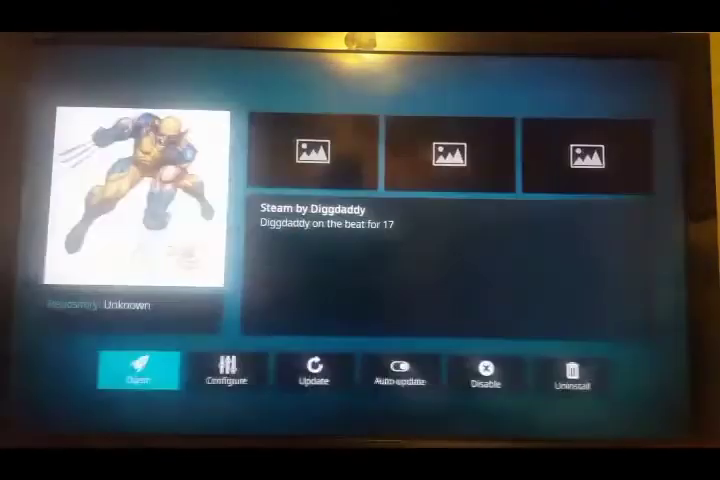
click(137, 370)
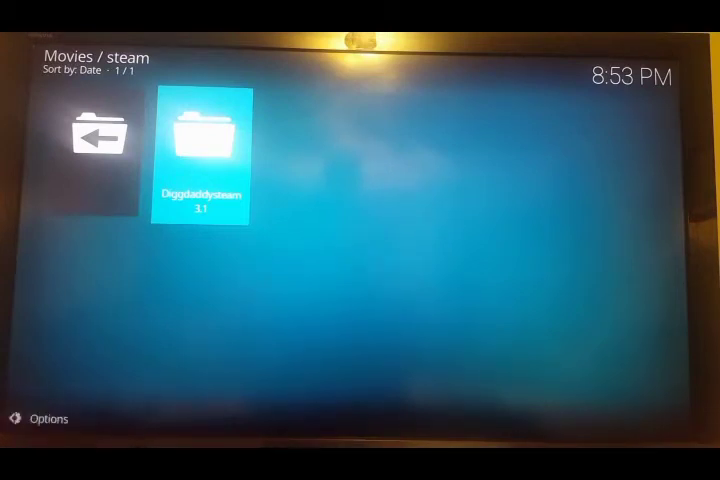
click(202, 140)
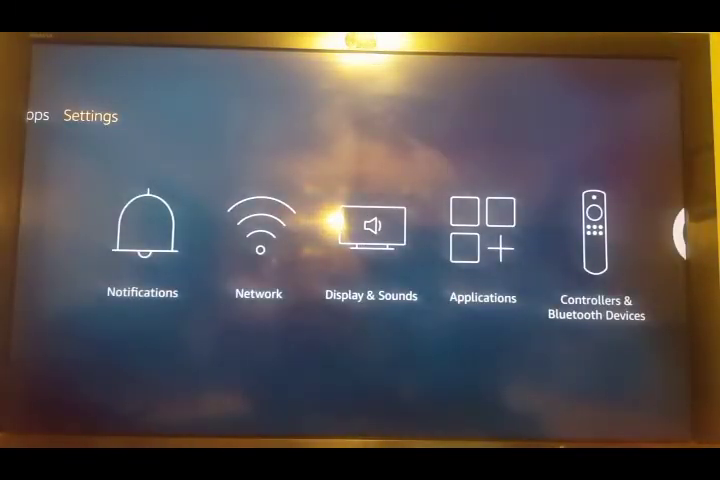
Step: Force stop and relaunch Diggs Fire from Manage Installed Applications
scroll(right, 3)
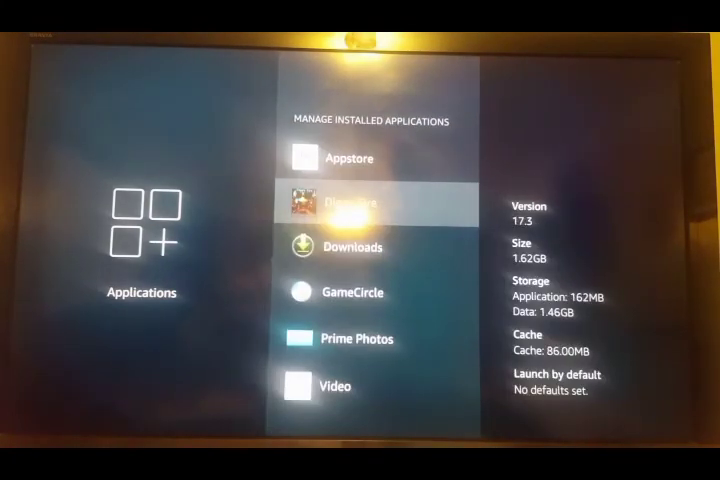
click(360, 201)
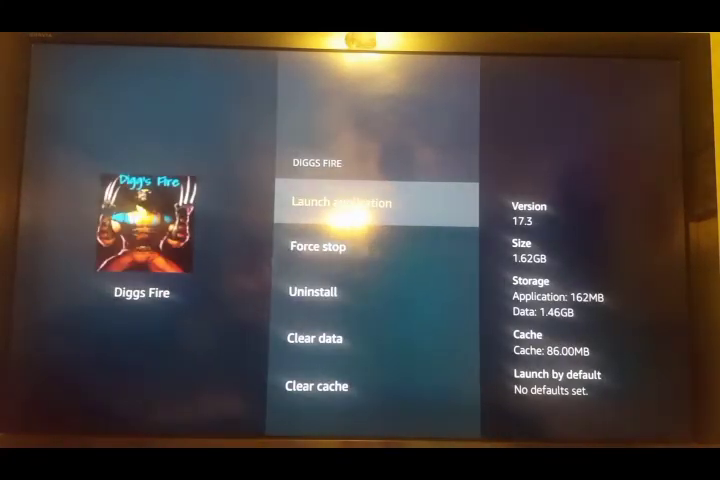
key(Down)
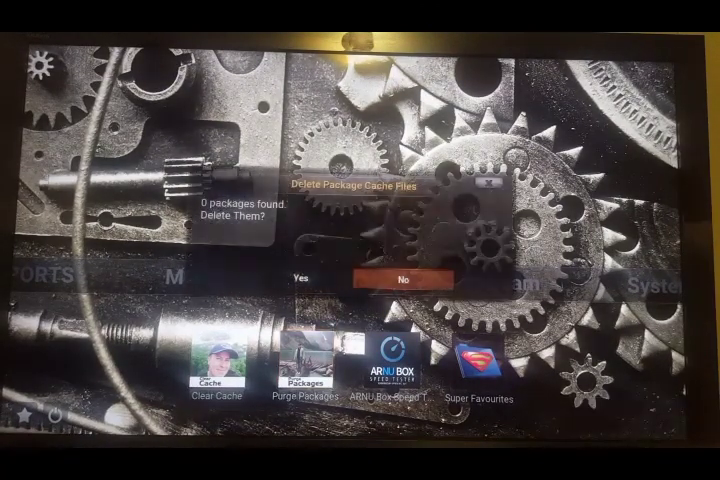
Step: Confirm deleting package cache files and acknowledge the No Packages to Purge result
key(Left)
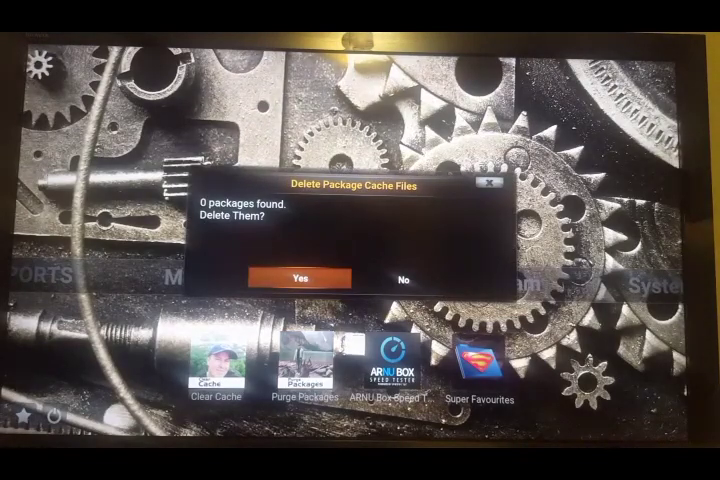
click(297, 277)
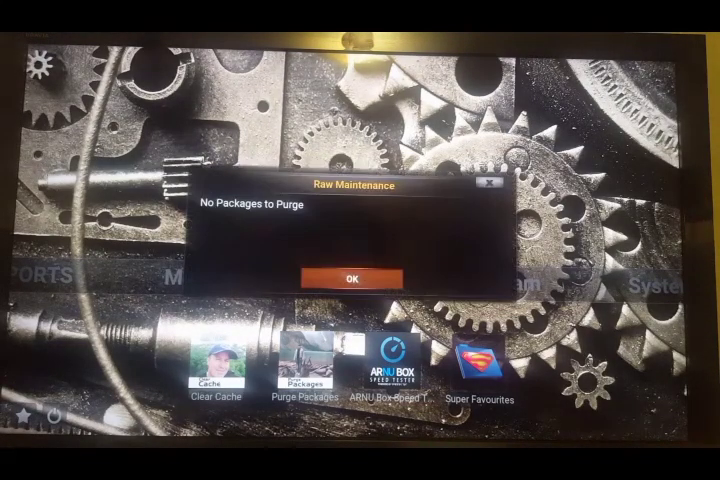
click(352, 276)
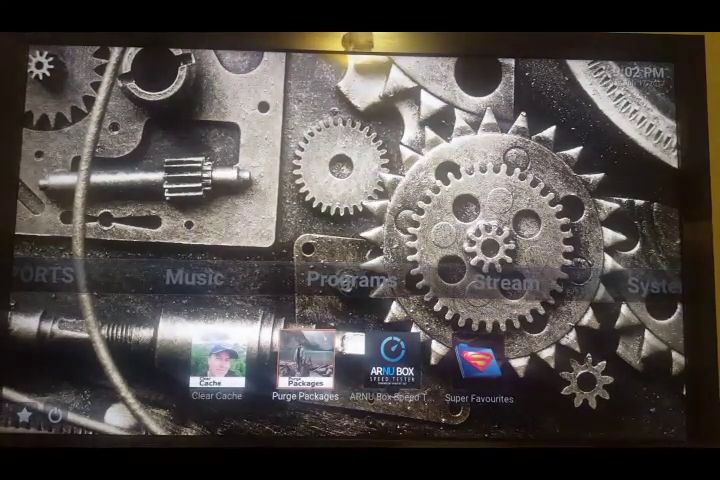